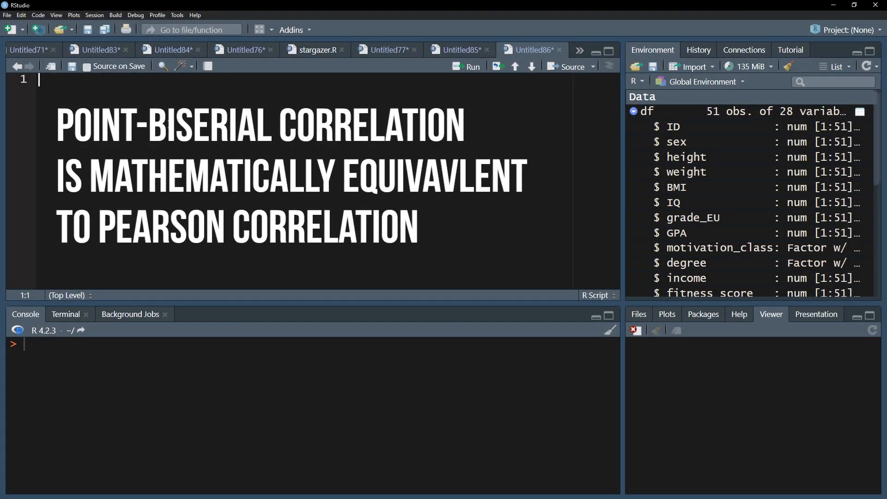
Write cor.test(df$weight, df$sex) on script line 1 and run it, yielding cor -0.533.
text(cor.test(d)
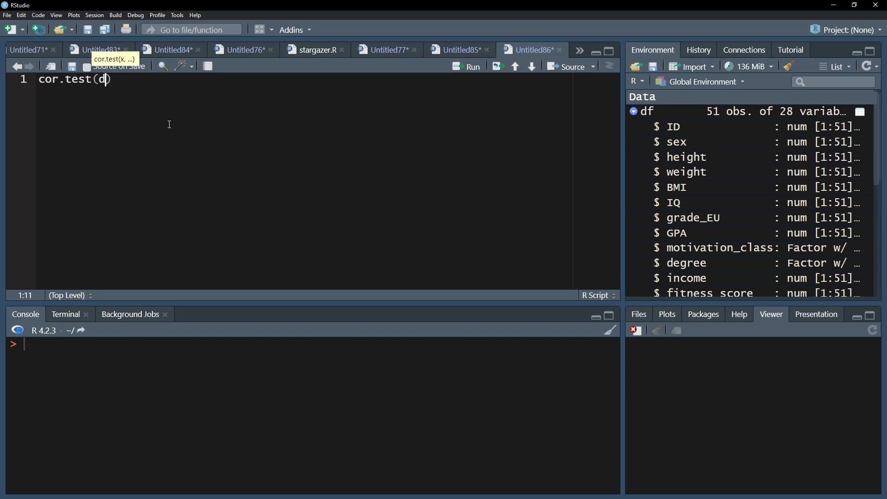
text(f$weight,)
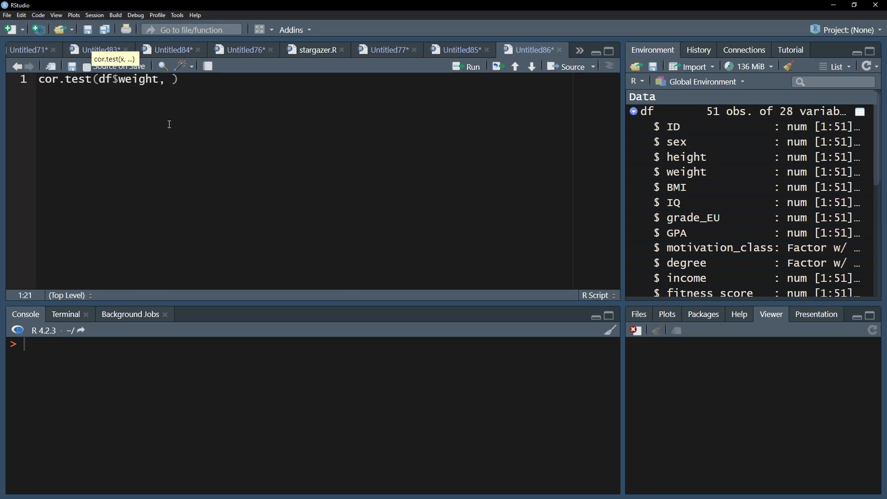
click(472, 66)
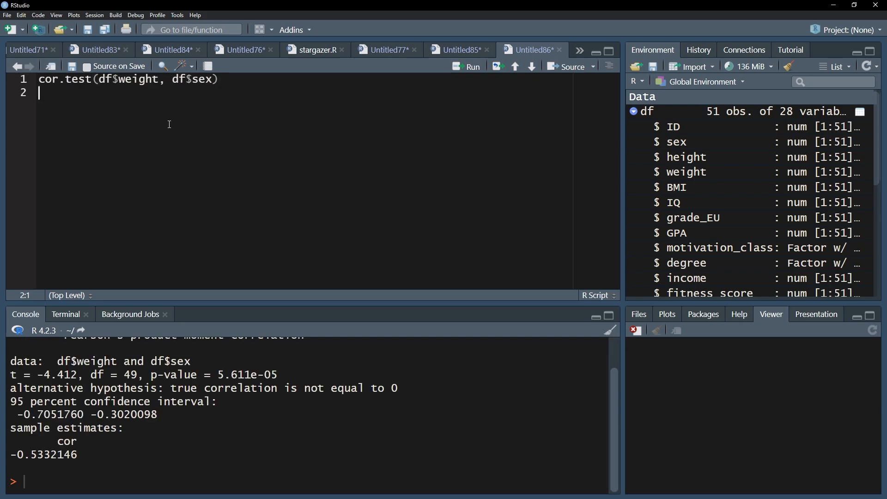